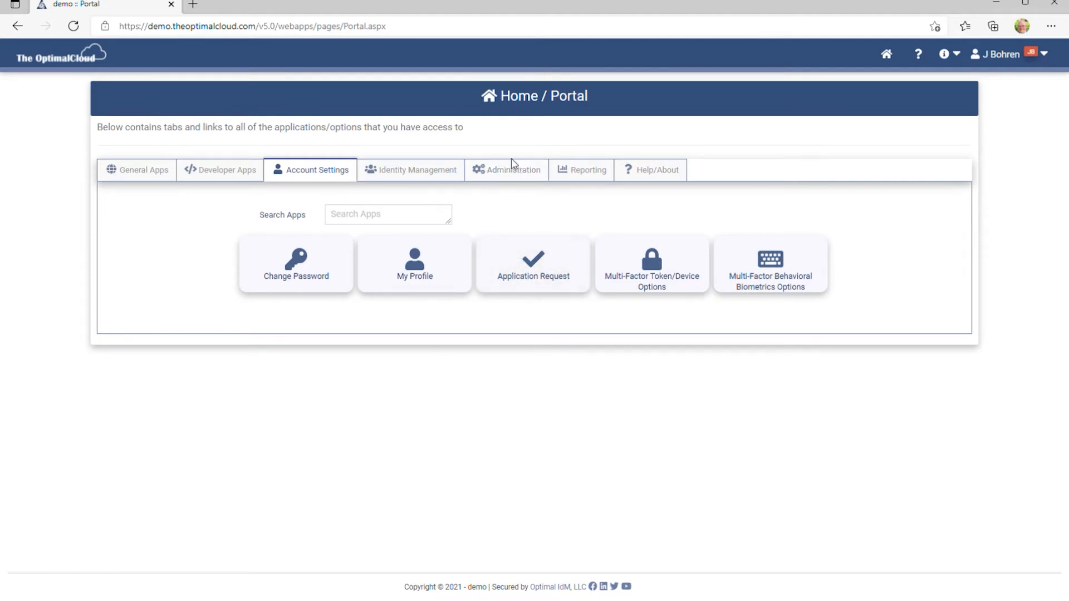
Open the Service Providers manager from the portal's Administration apps
left_click(512, 170)
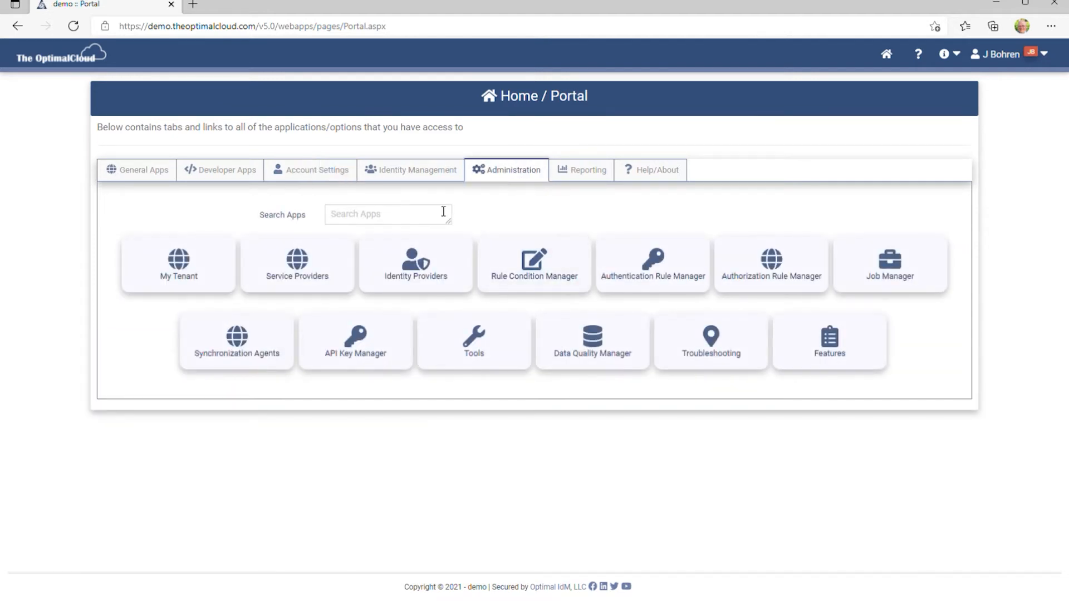
left_click(297, 264)
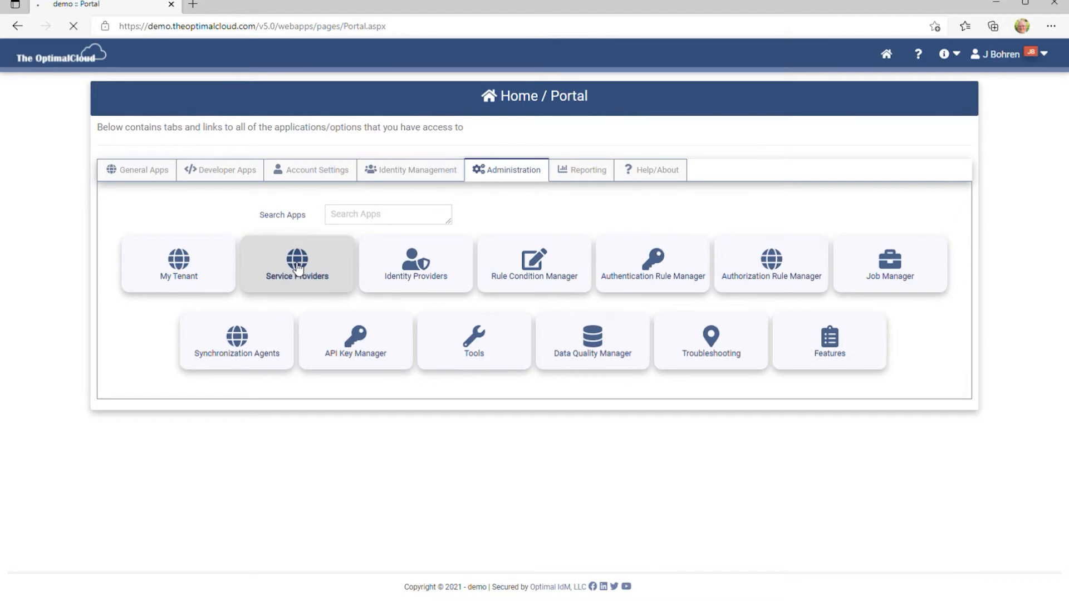
left_click(295, 264)
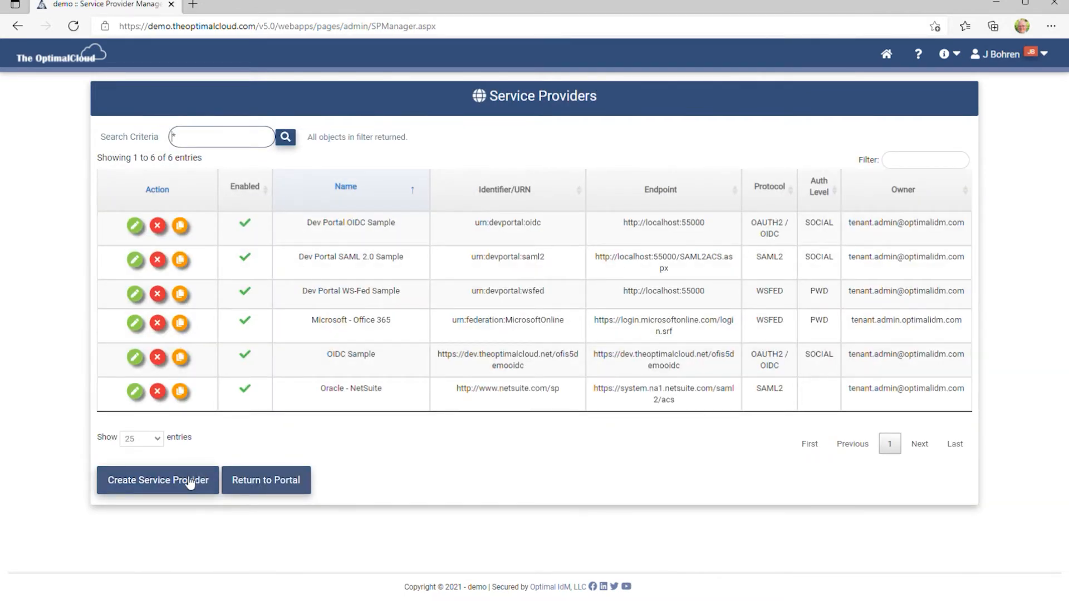
left_click(157, 480)
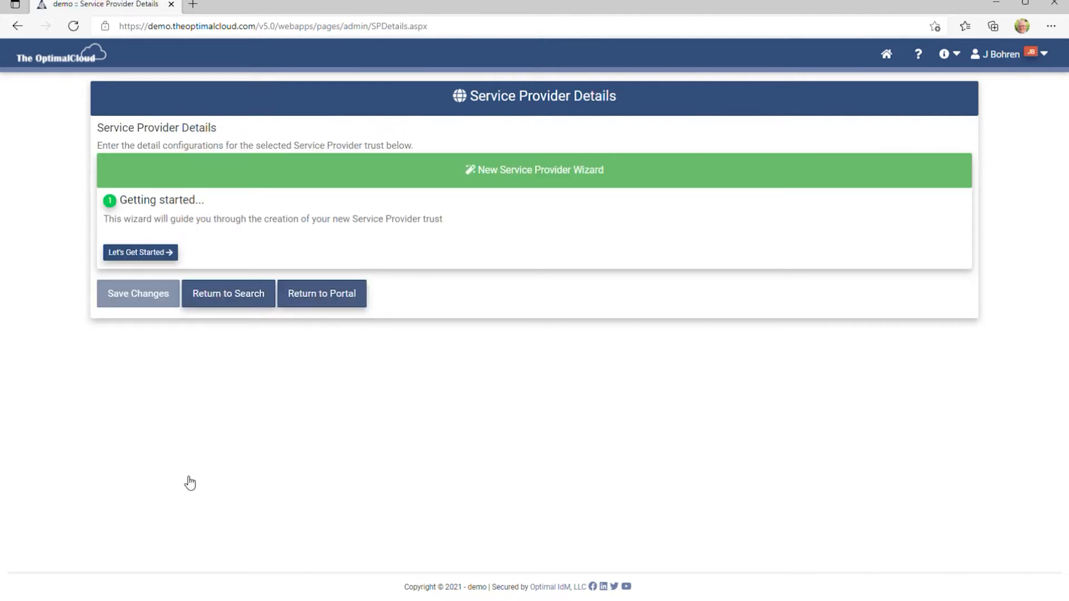
mouse_move(140, 253)
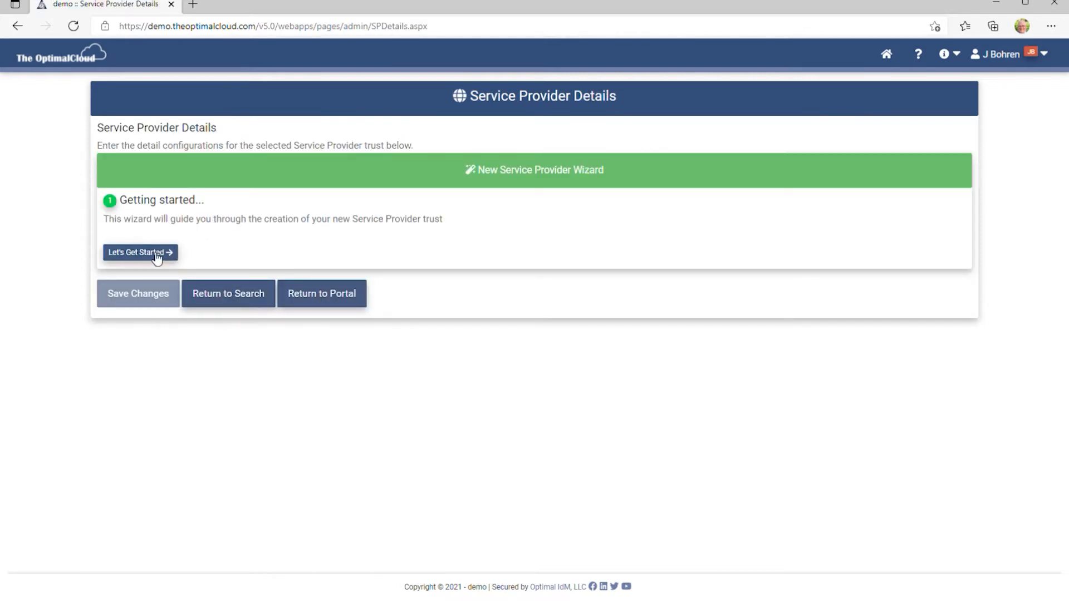
left_click(139, 252)
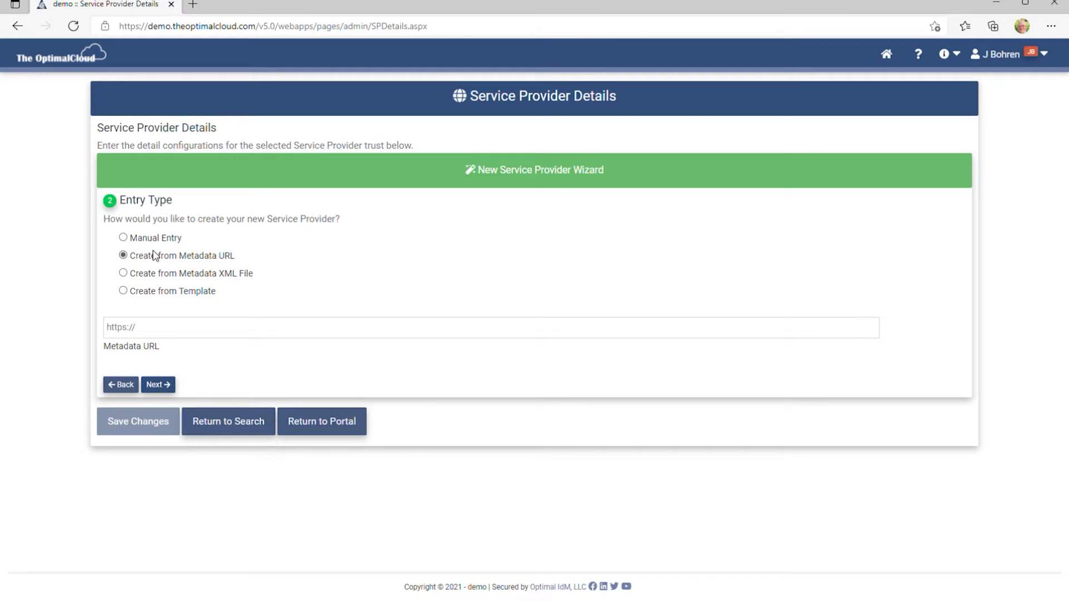
left_click(176, 328)
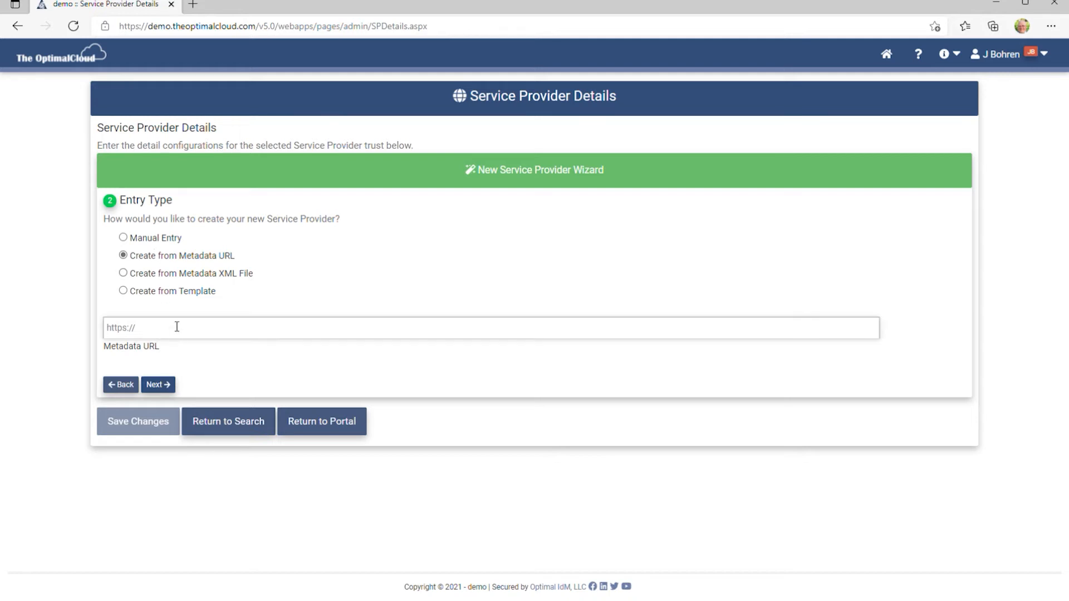
type("https://dev.theoptimalcloud.net/ofis5demosaml2/metadata.xml")
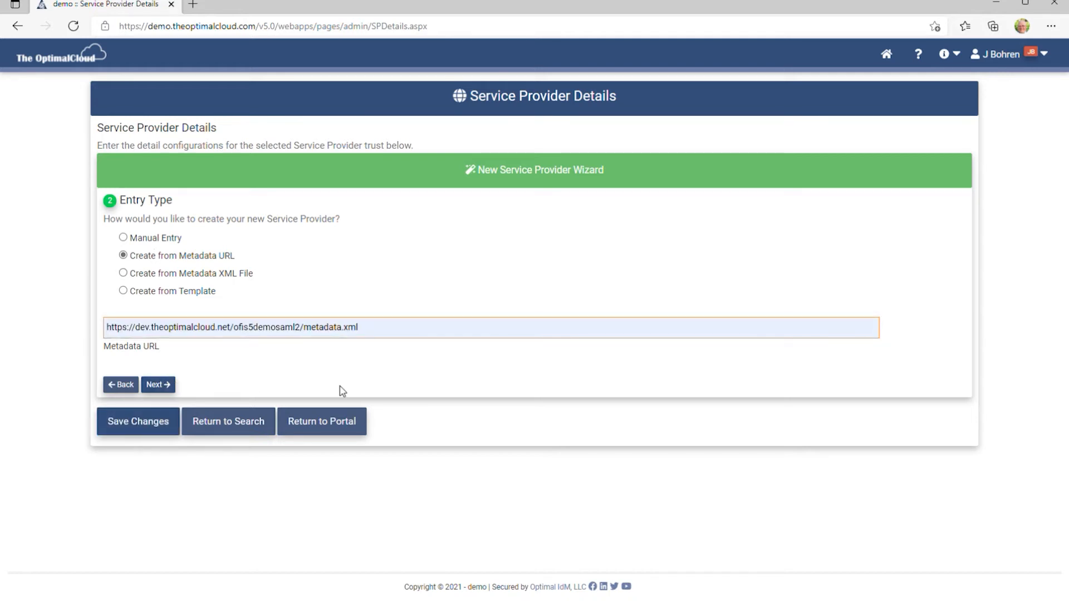
left_click(492, 327)
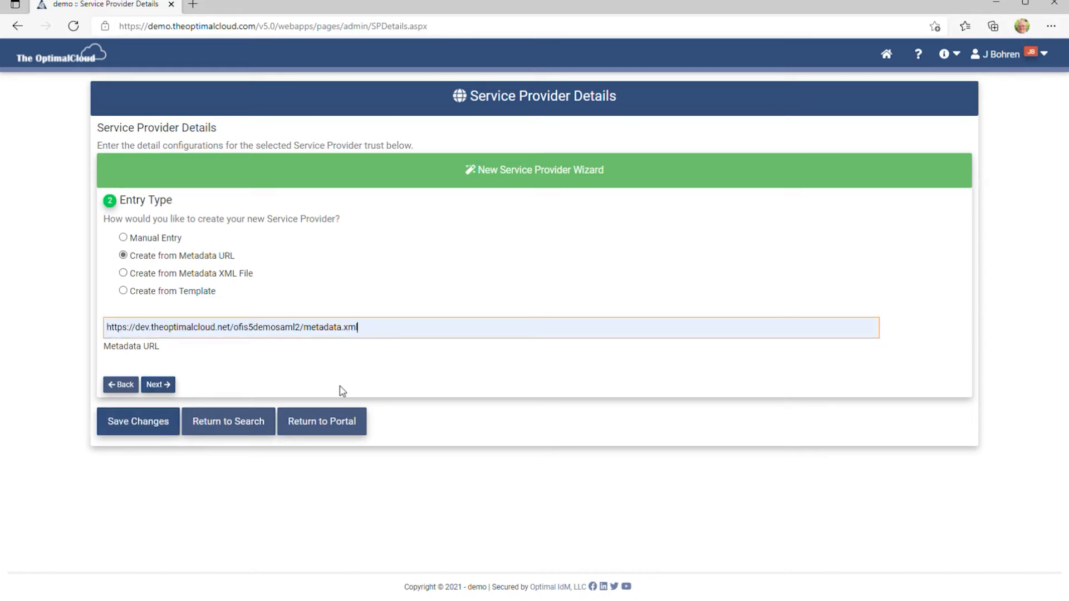
left_click(157, 384)
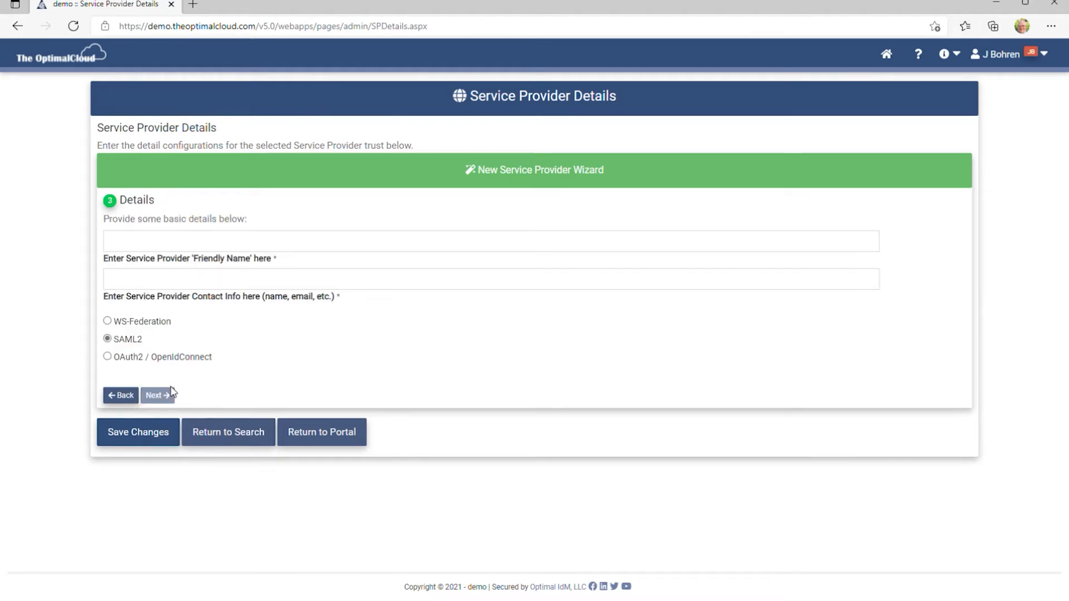
left_click(490, 241)
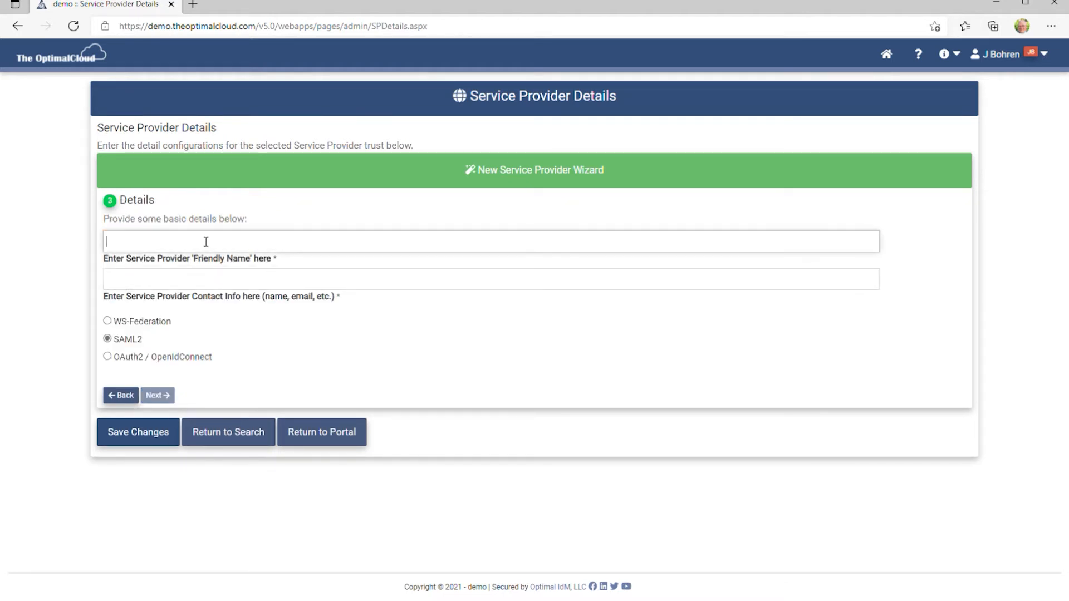
type("SAML2 Test")
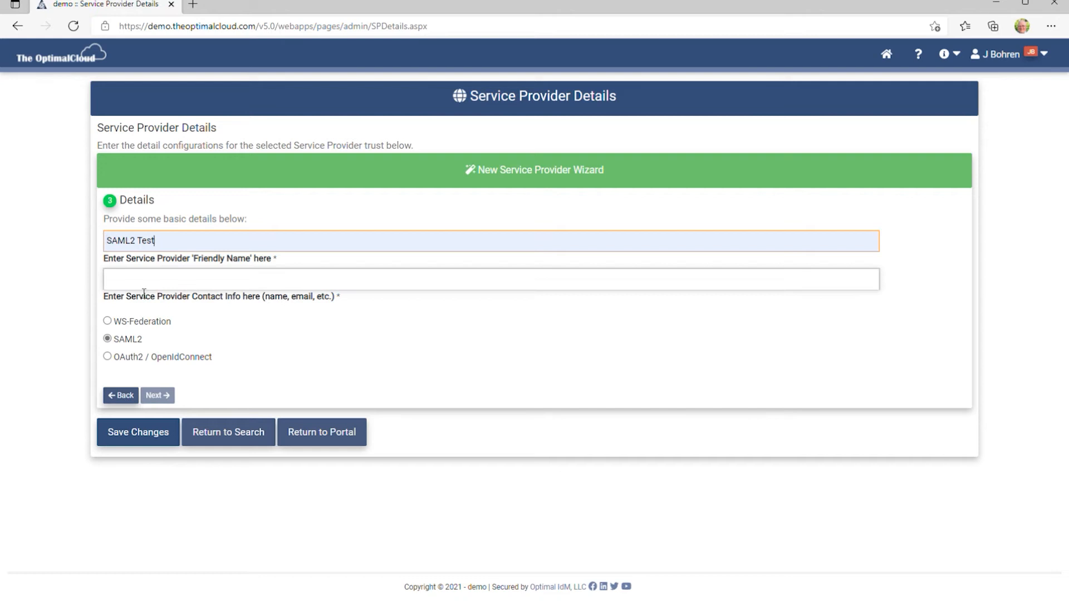
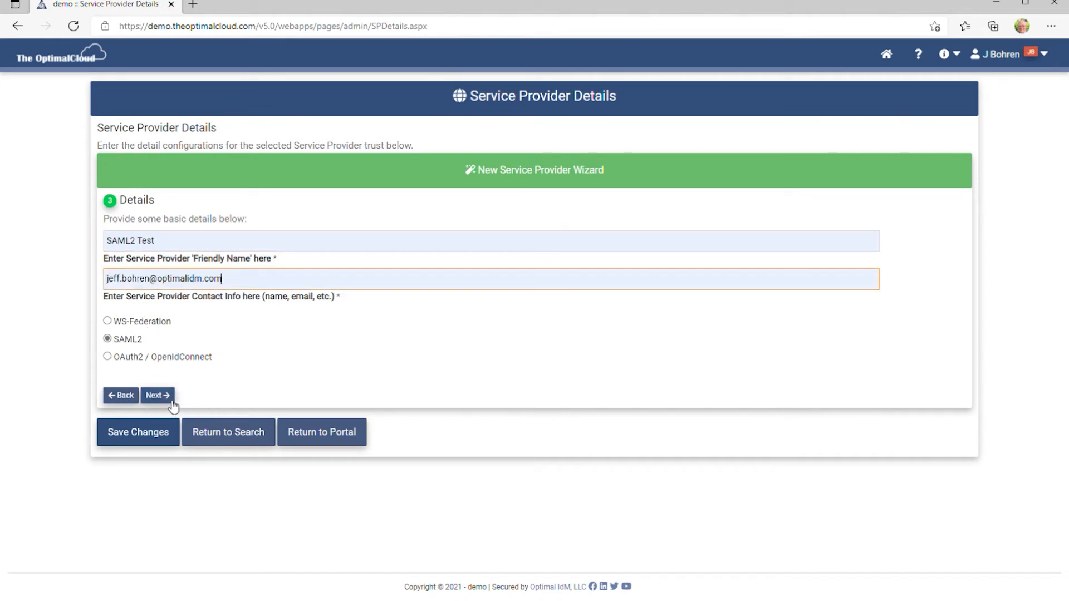
left_click(157, 396)
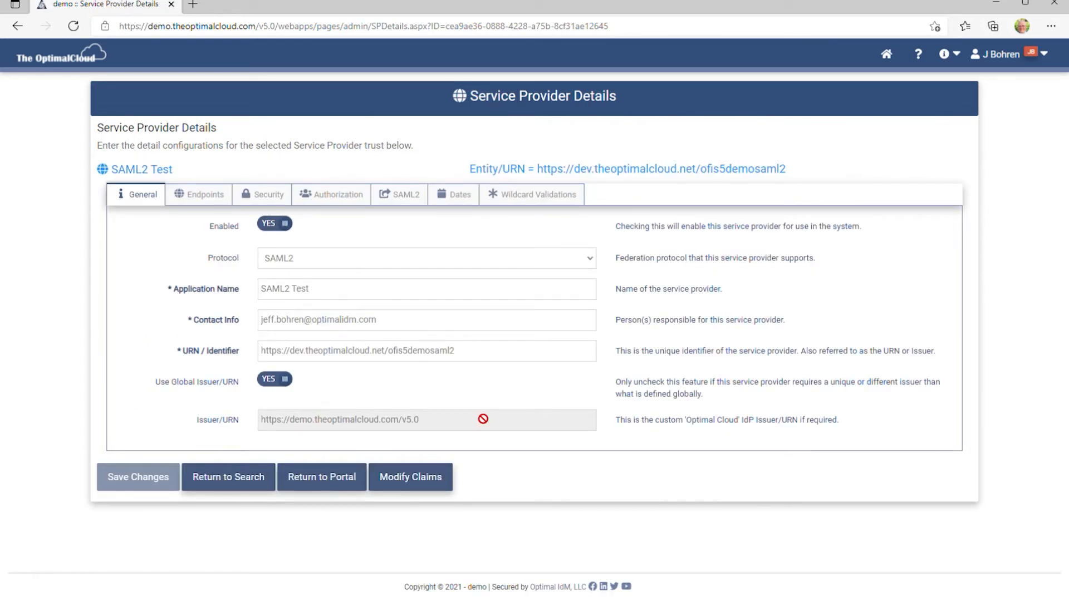
Check the URN identifier, then view the imported sign-in and sign-out endpoints
left_click(426, 350)
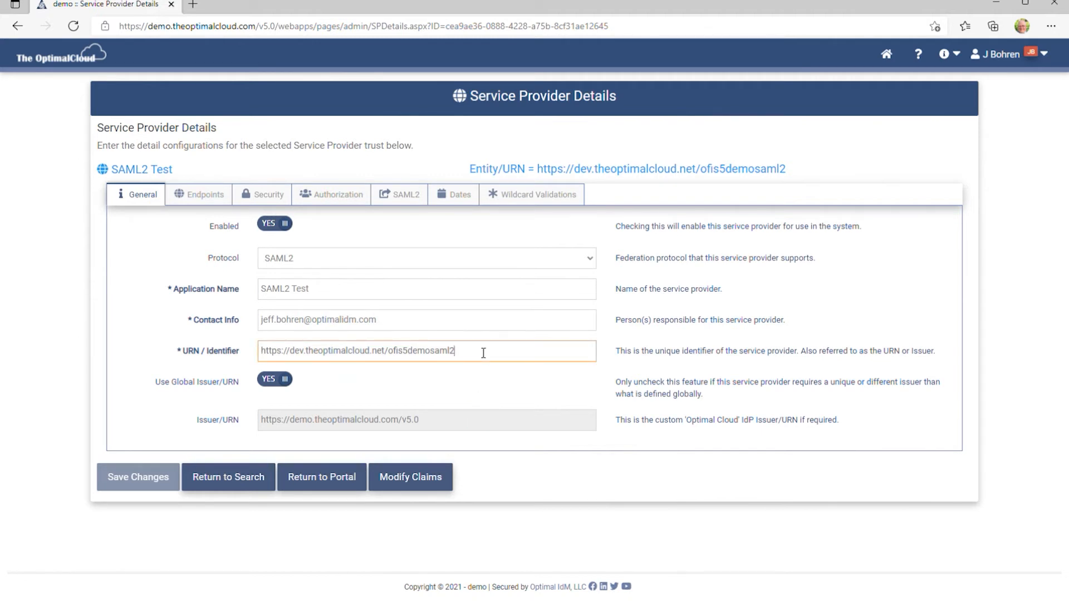
mouse_move(198, 194)
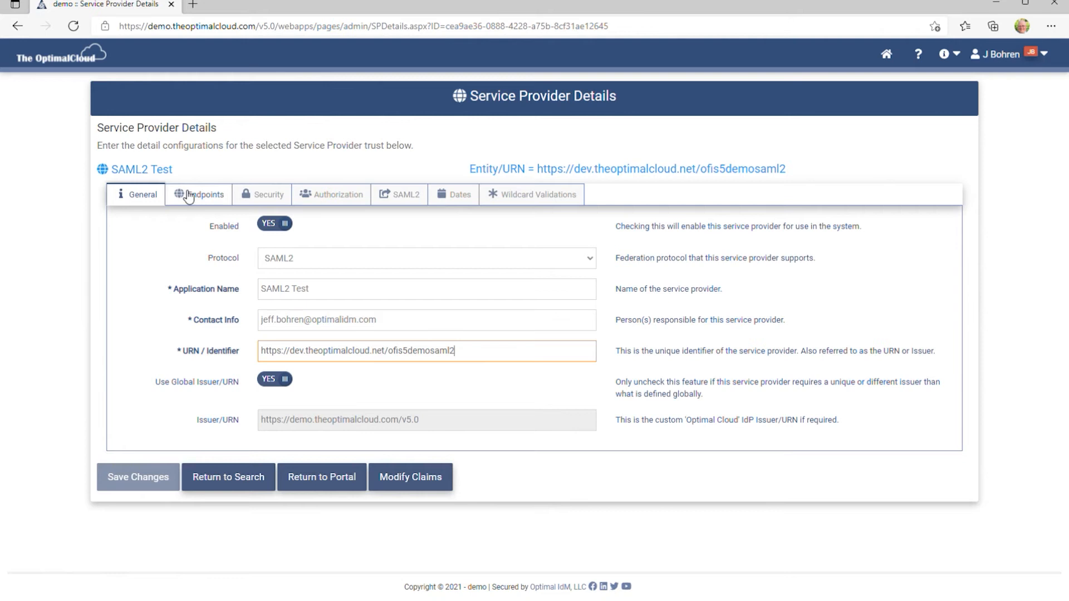
left_click(198, 195)
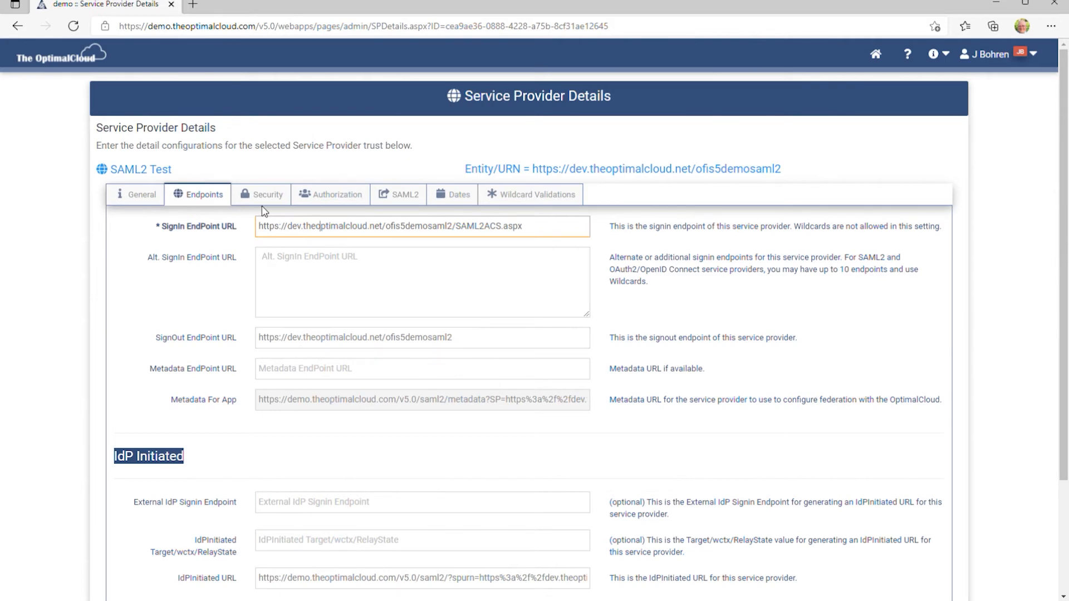
Set the Authentication Level on the Security settings to PWD
left_click(261, 195)
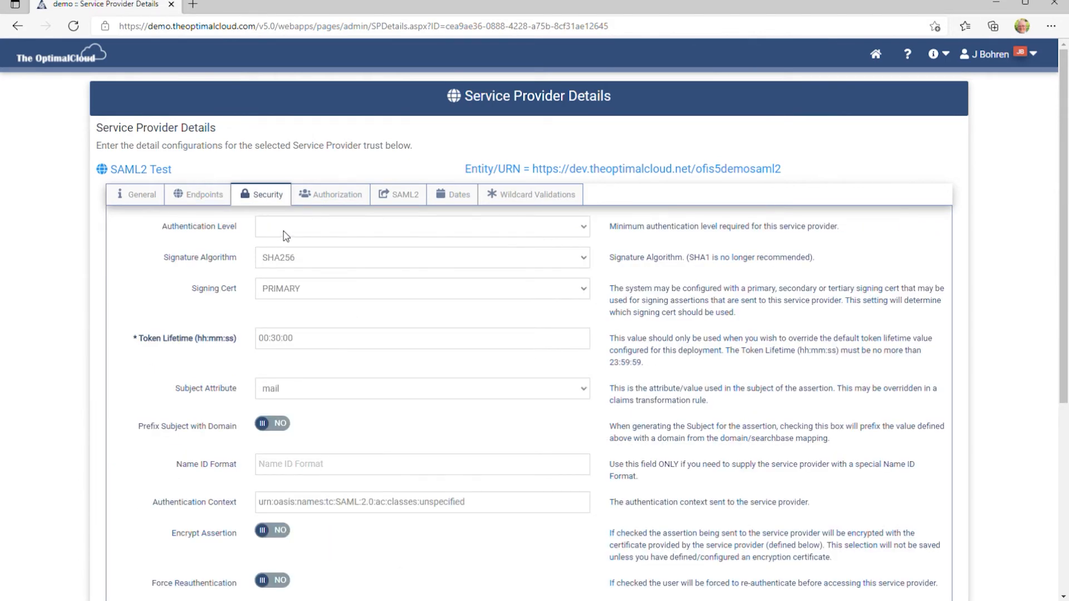
left_click(422, 227)
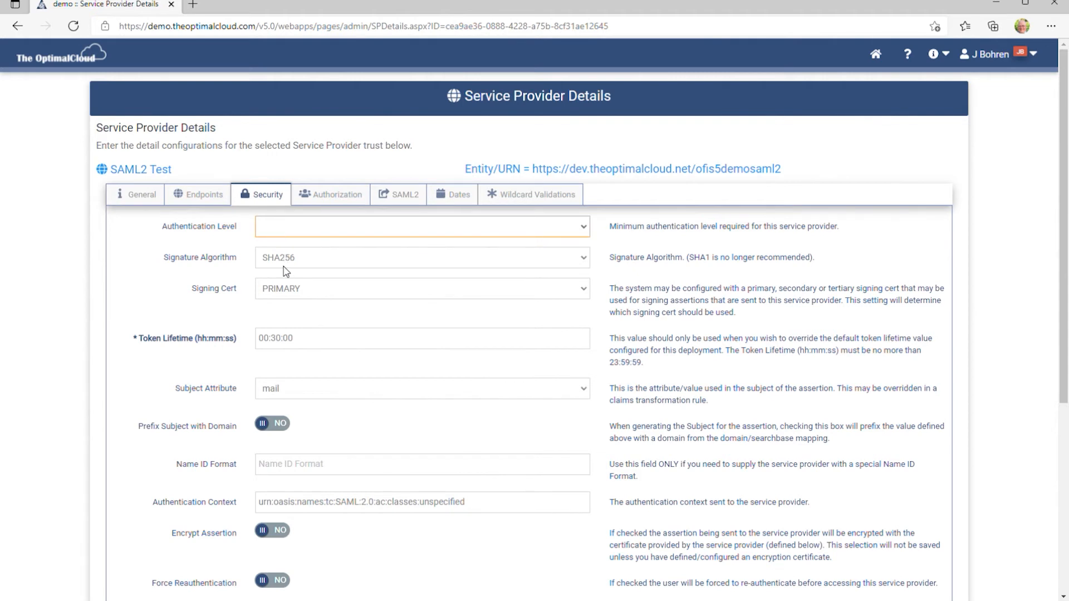
left_click(422, 226)
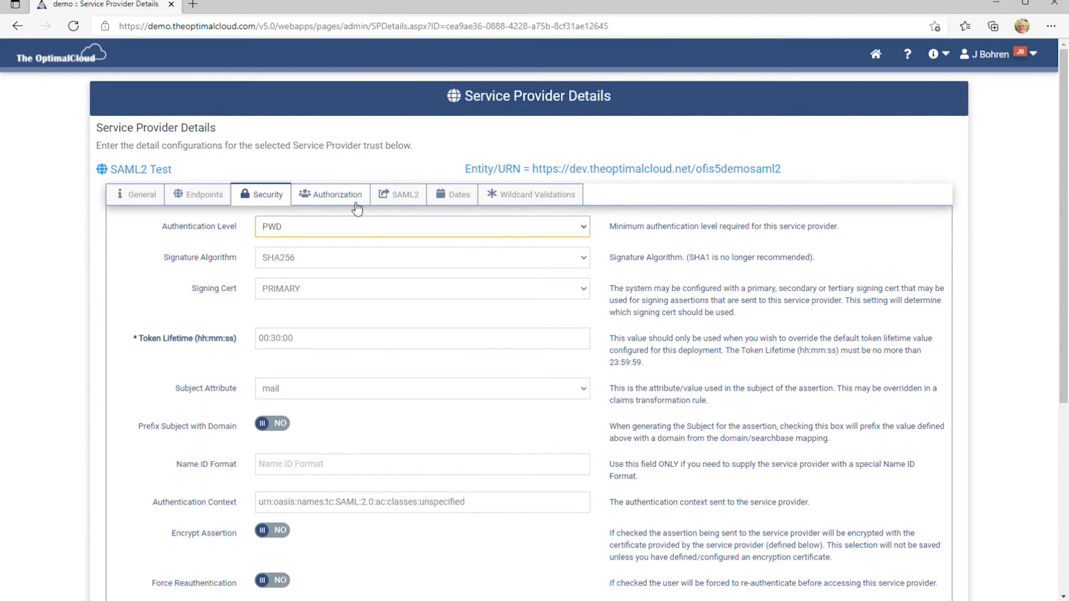
Review the Authorization settings, then view SAML2 signing with response signing on and assertion off
left_click(330, 195)
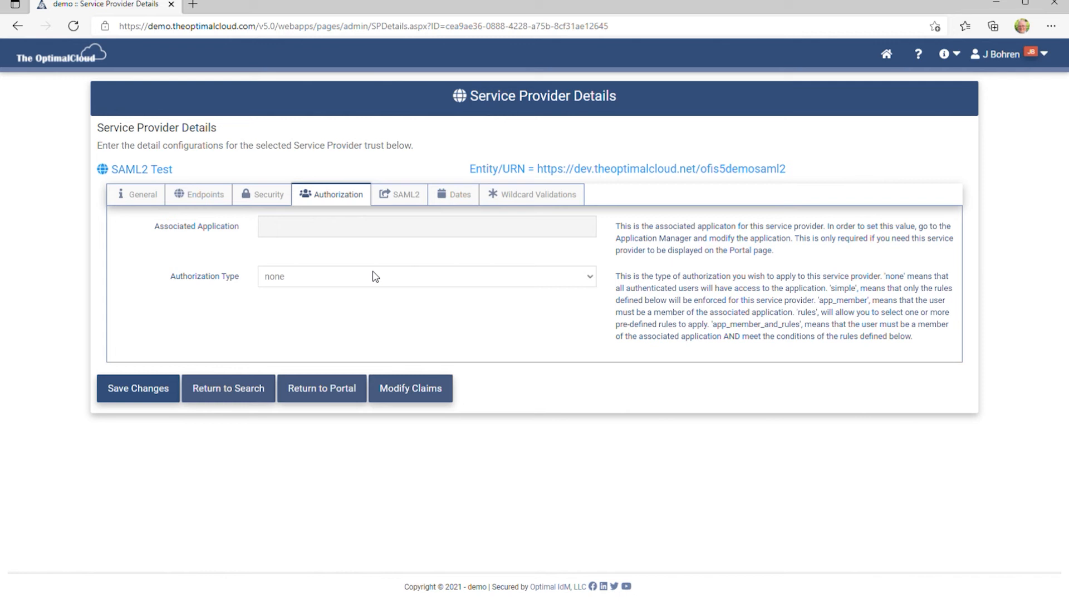
mouse_move(399, 194)
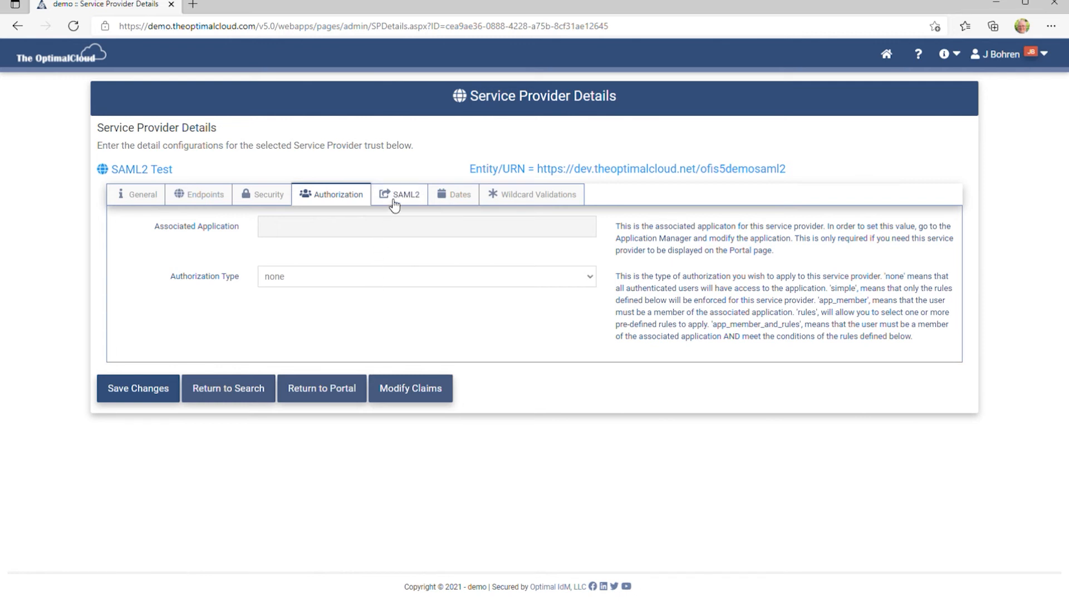
left_click(398, 195)
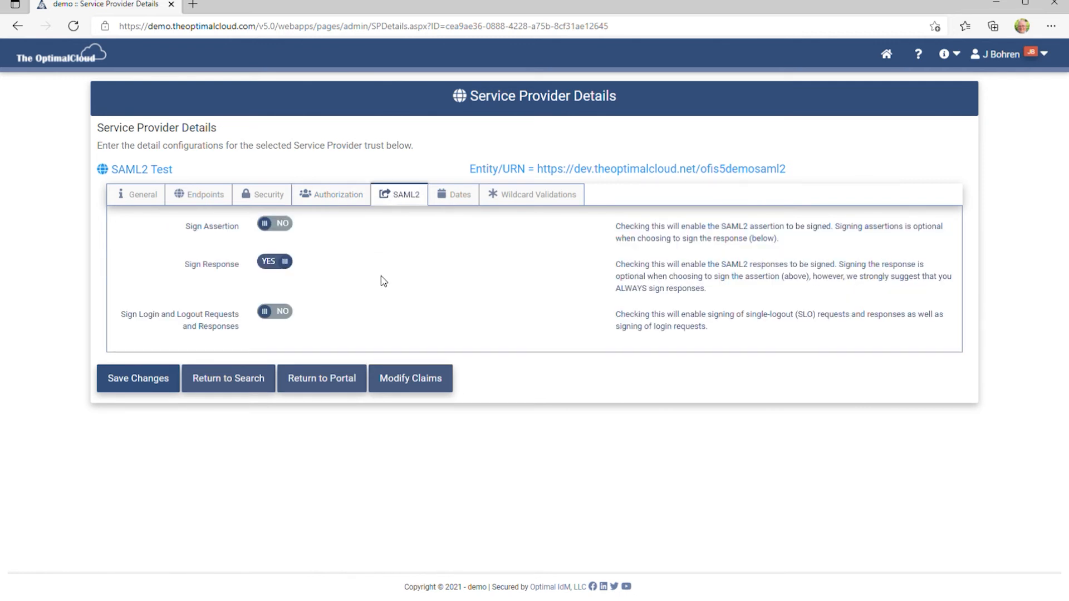